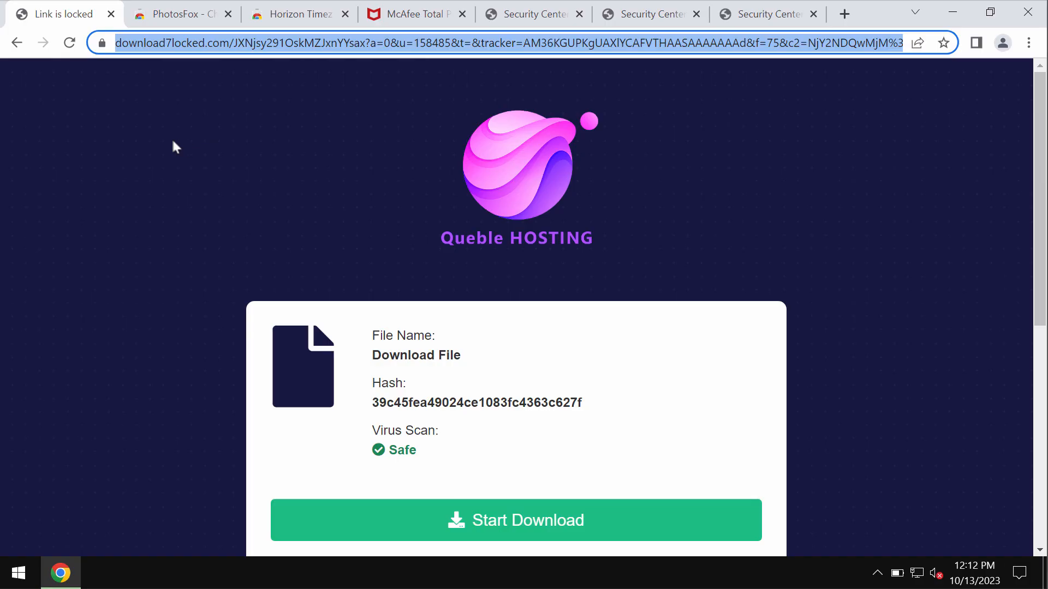
pyautogui.moveTo(163, 72)
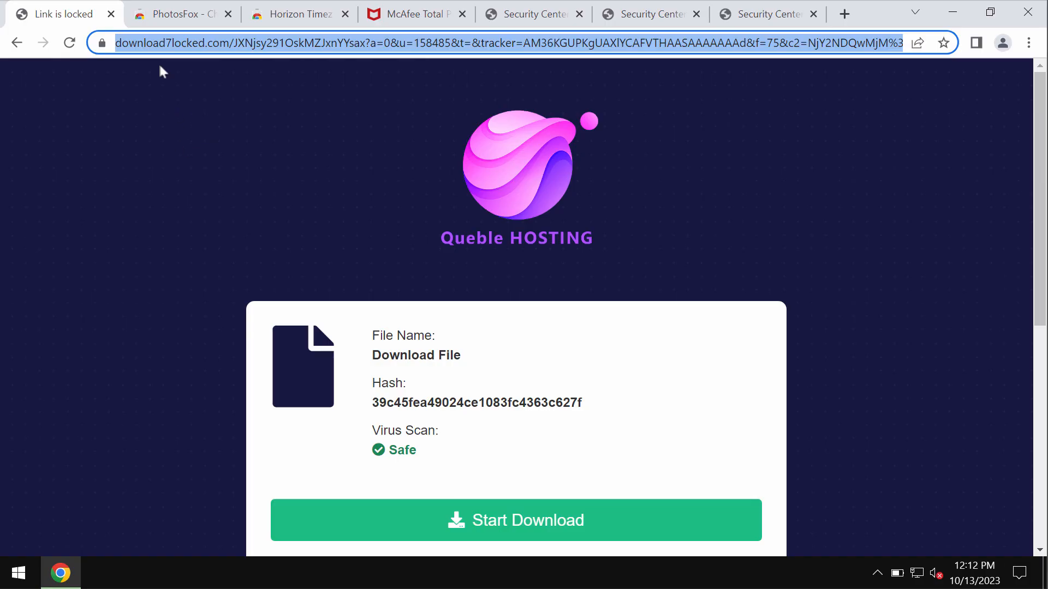
# - Select the download link's domain in the address bar and go to combocleaner.com
pyautogui.click(234, 43)
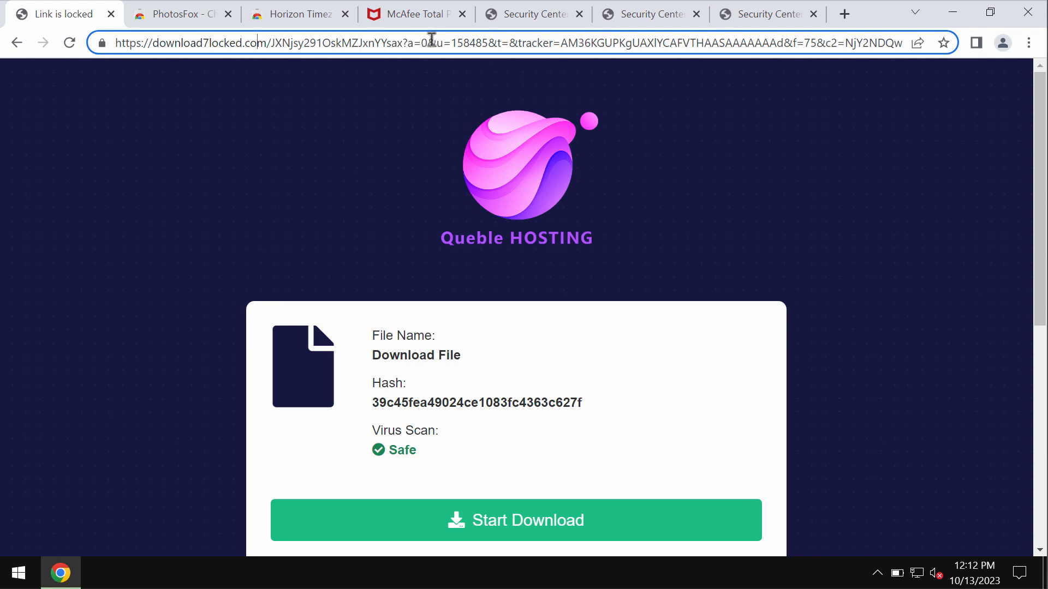
pyautogui.moveTo(496, 310)
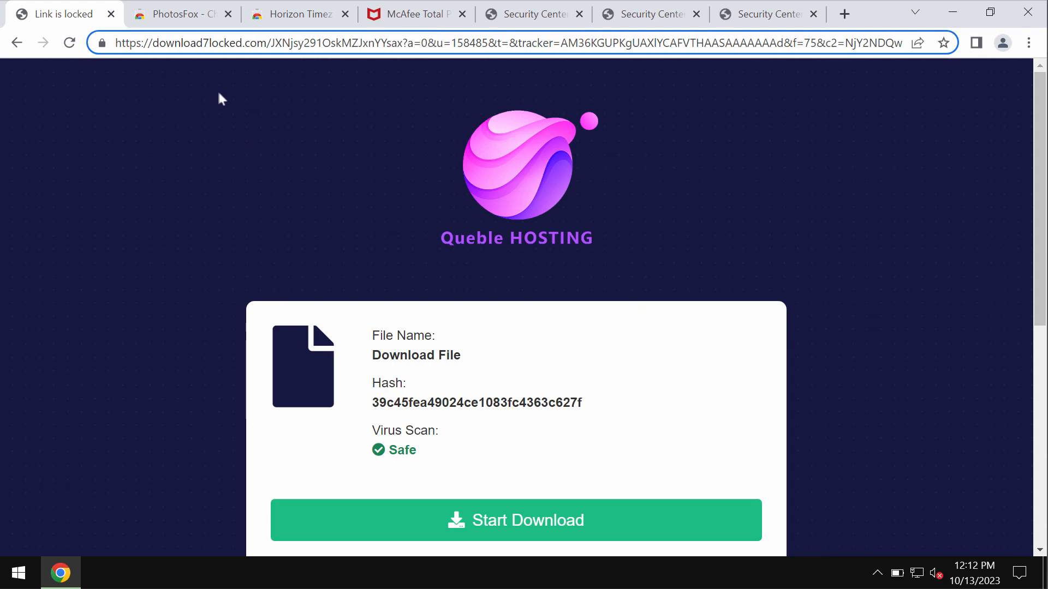
pyautogui.moveTo(223, 135)
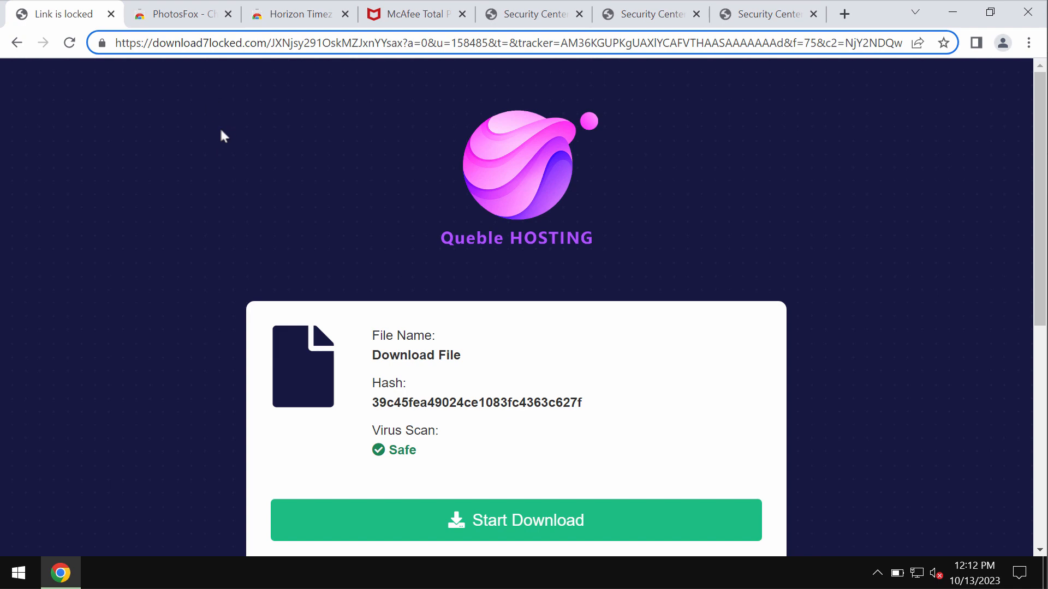
pyautogui.moveTo(240, 81)
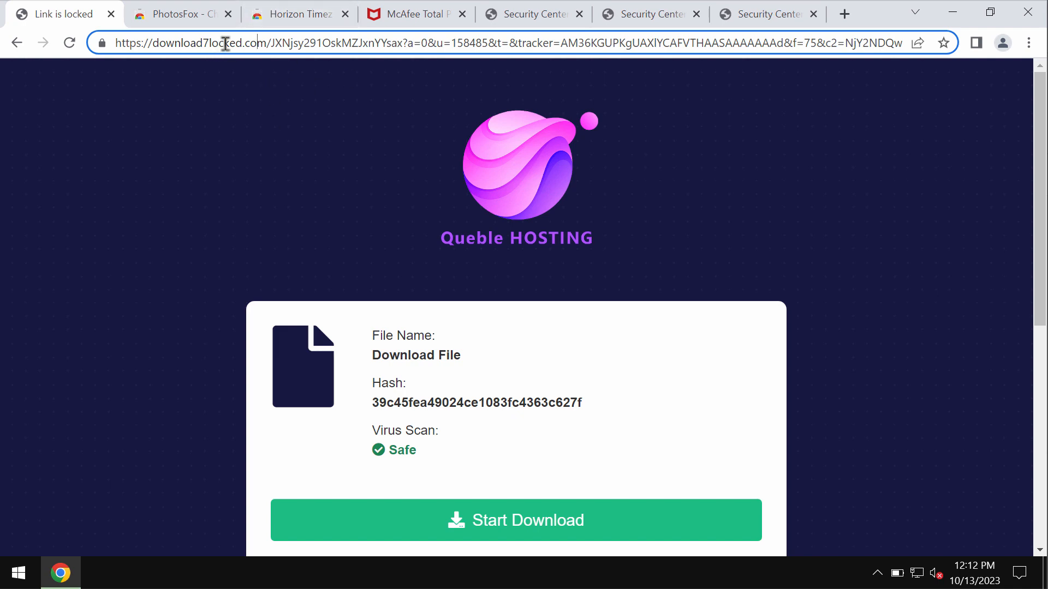
pyautogui.doubleClick(337, 42)
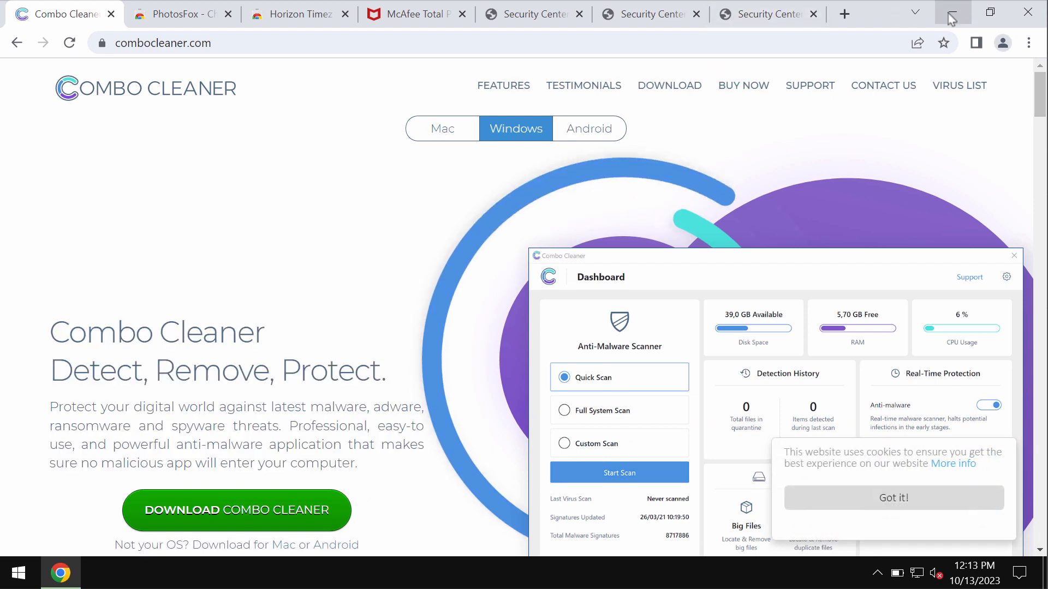
pyautogui.moveTo(954, 12)
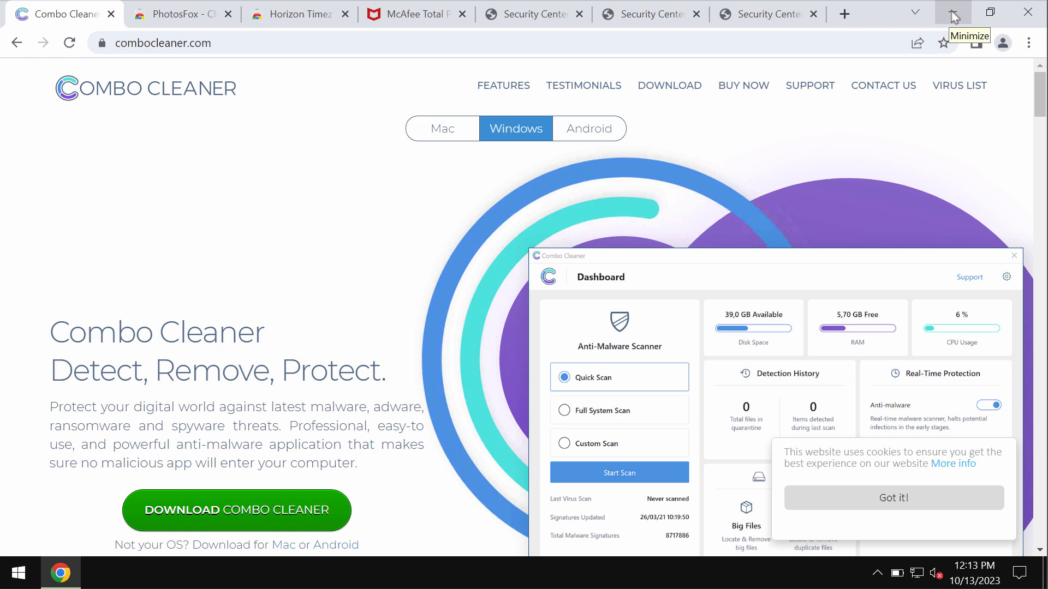
# - Minimize Chrome and launch Combo Cleaner from the desktop shortcut
pyautogui.click(954, 12)
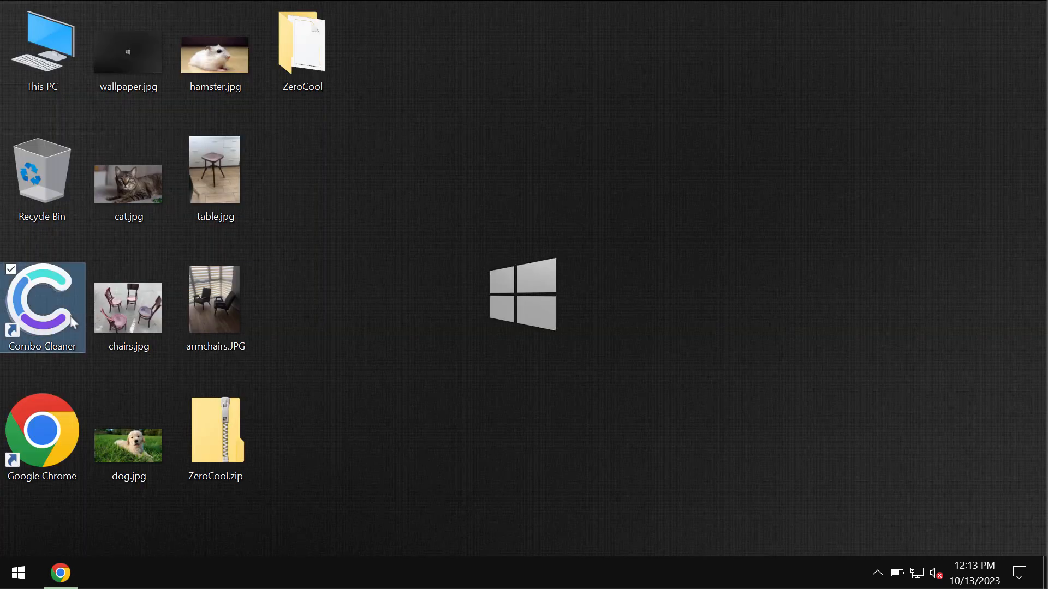
pyautogui.doubleClick(41, 308)
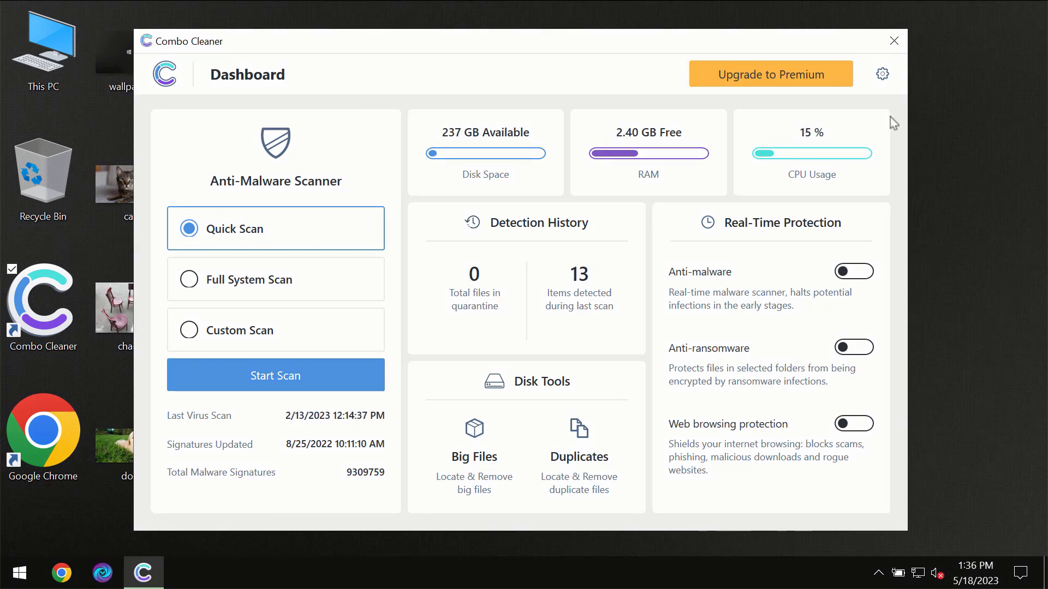
pyautogui.moveTo(647, 52)
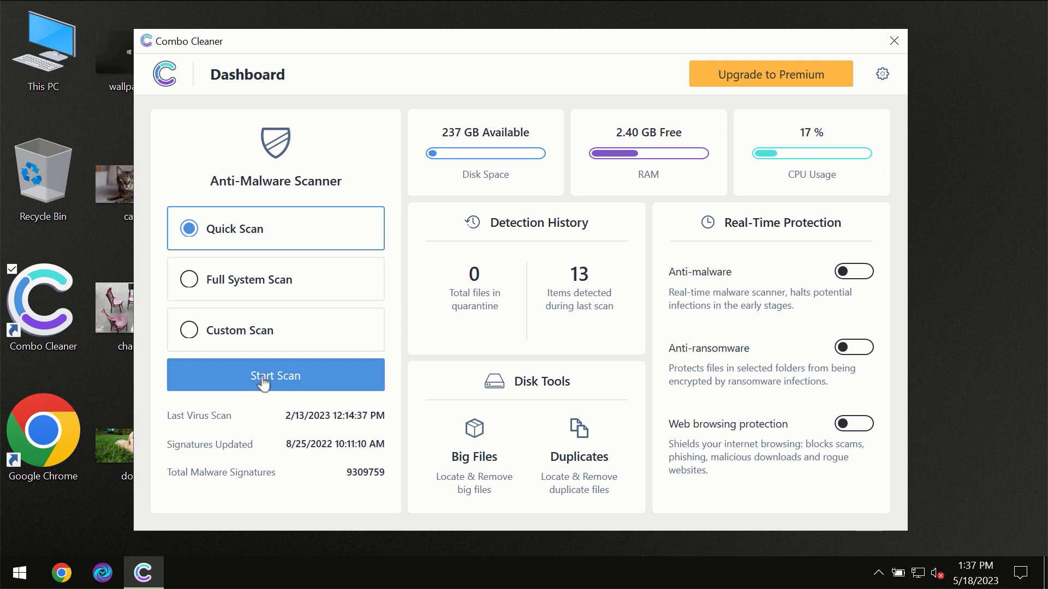
# - Start the Quick Scan from the Dashboard
pyautogui.click(275, 375)
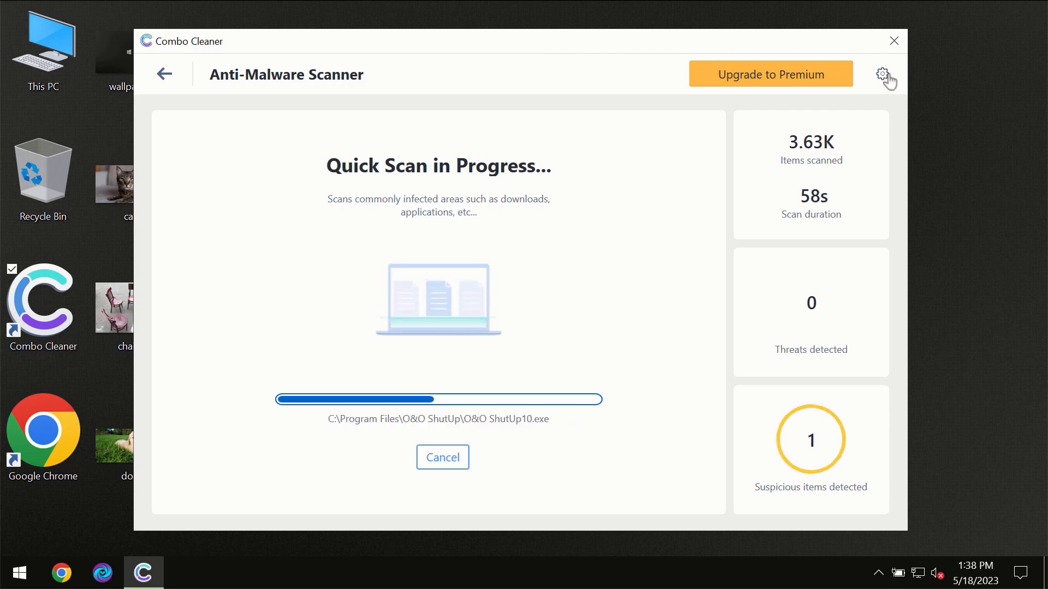
# - Check the Anti-Ransomware settings (no protected folders) and return to the Dashboard
pyautogui.click(882, 74)
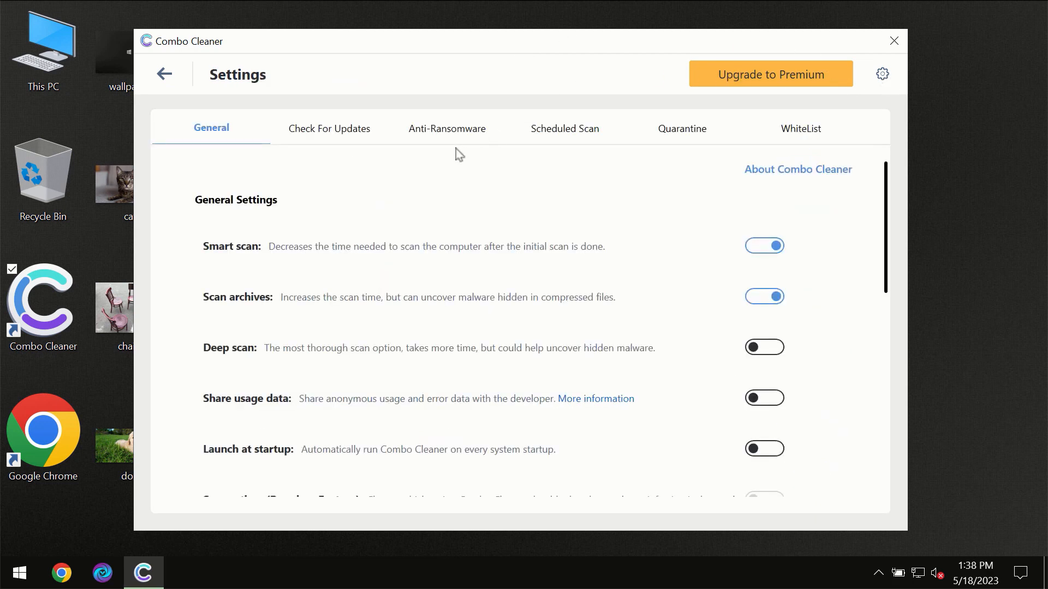
pyautogui.moveTo(432, 144)
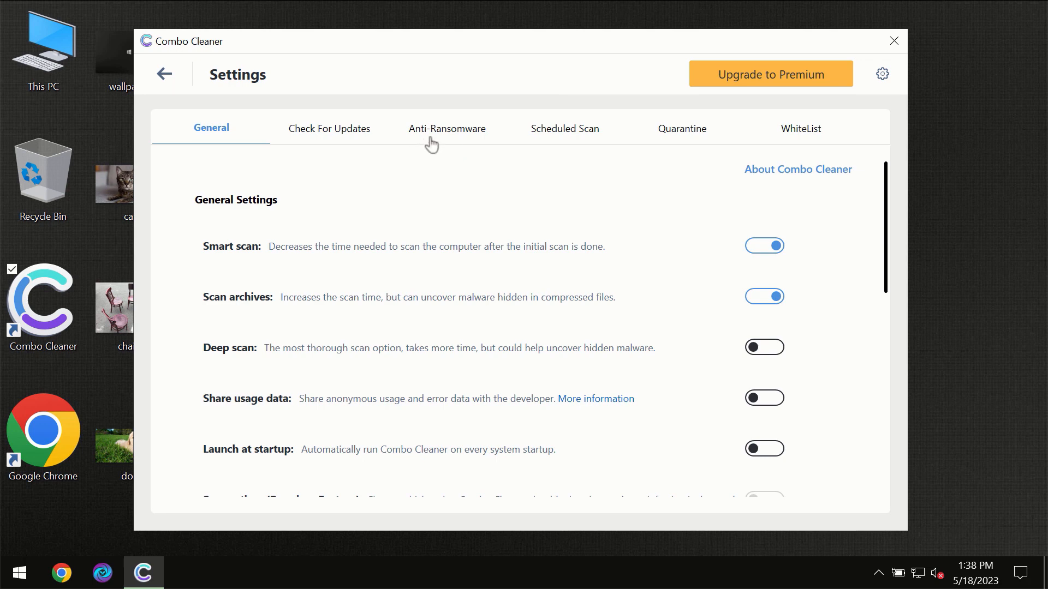
pyautogui.moveTo(441, 138)
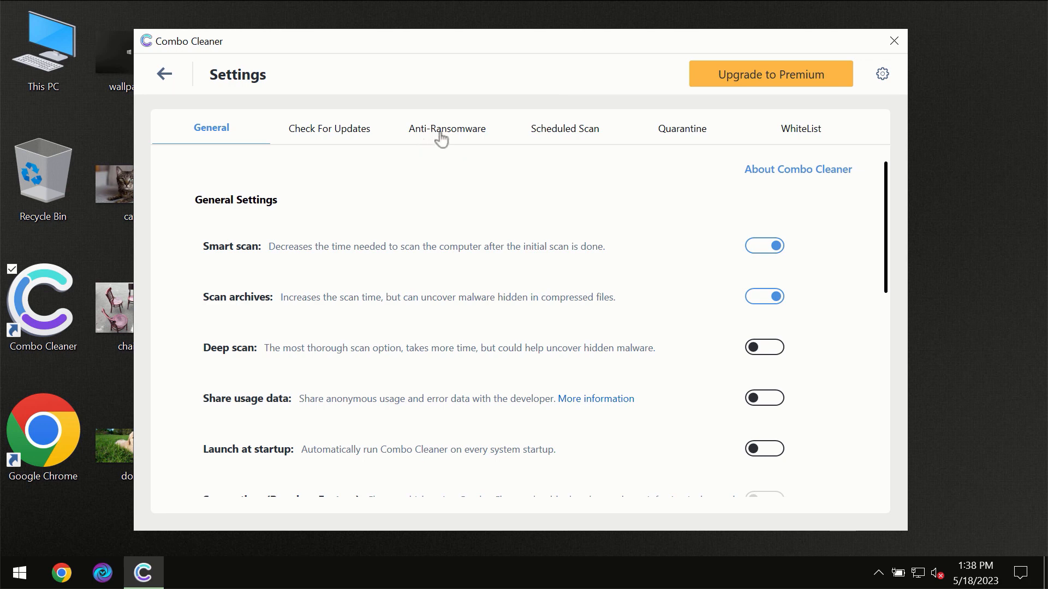
pyautogui.click(447, 128)
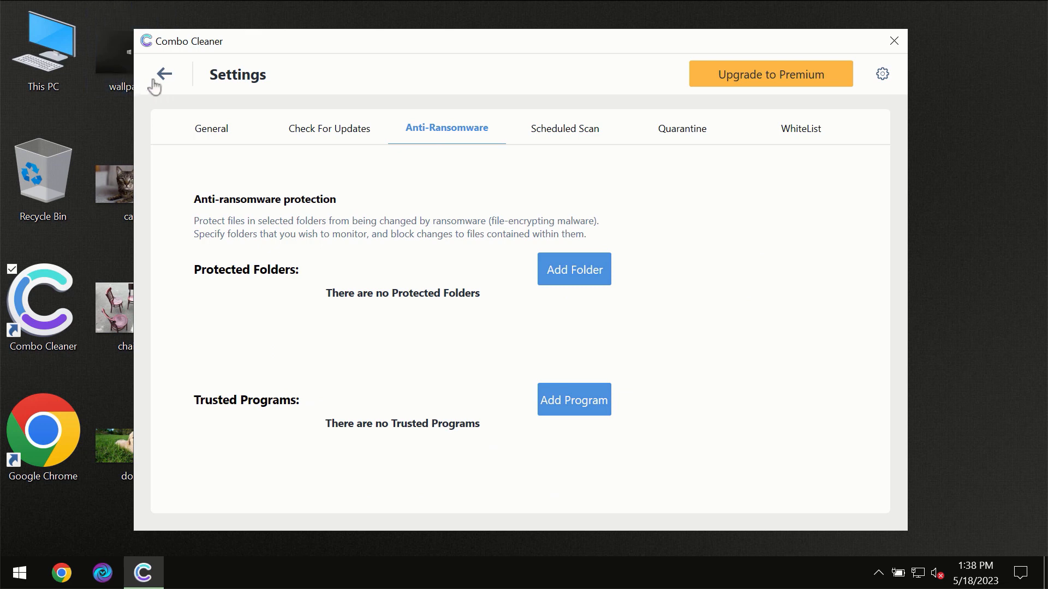
pyautogui.moveTo(169, 81)
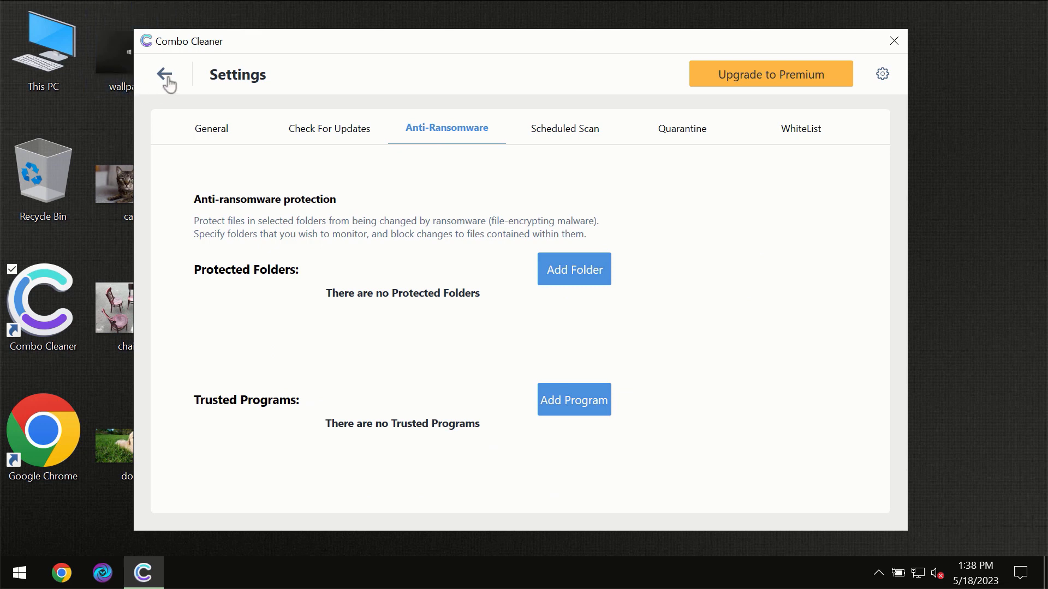
pyautogui.click(168, 75)
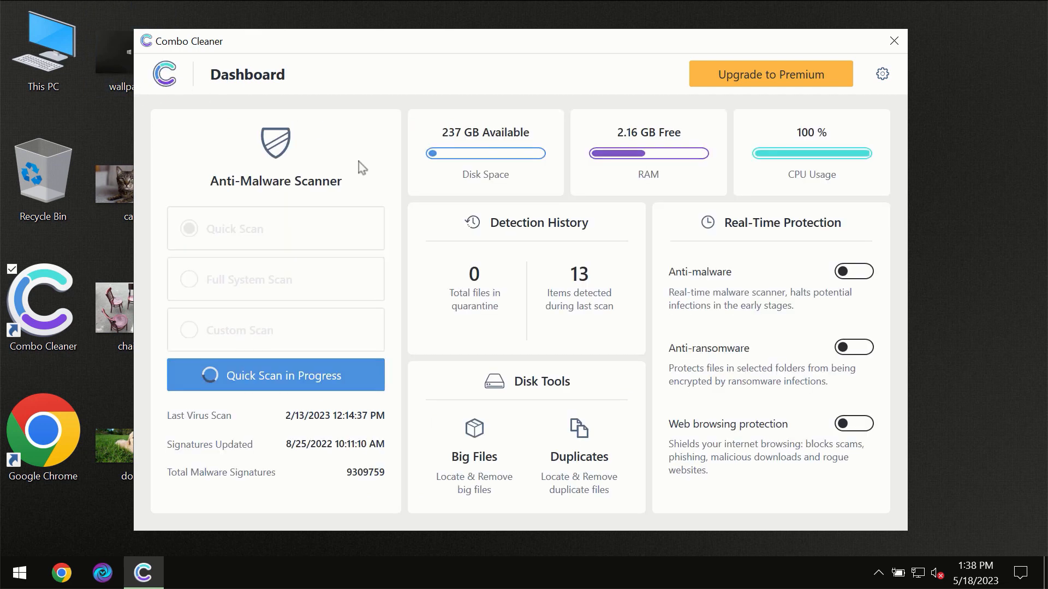
# - View the finished scan's one spam threat and bring up the Upgrade to Premium offer
pyautogui.click(275, 374)
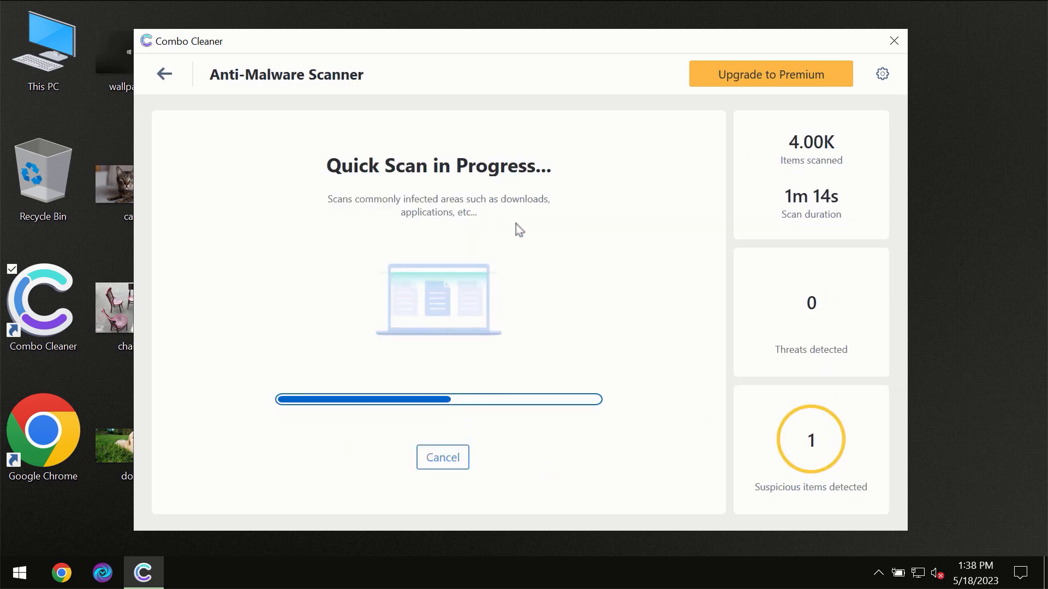
pyautogui.moveTo(621, 109)
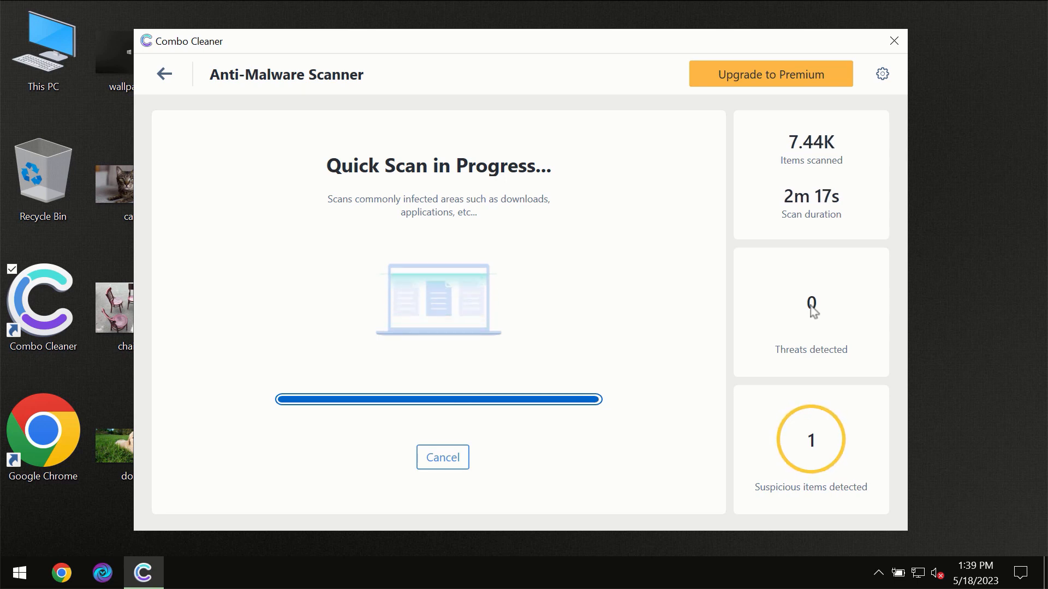
pyautogui.moveTo(769, 296)
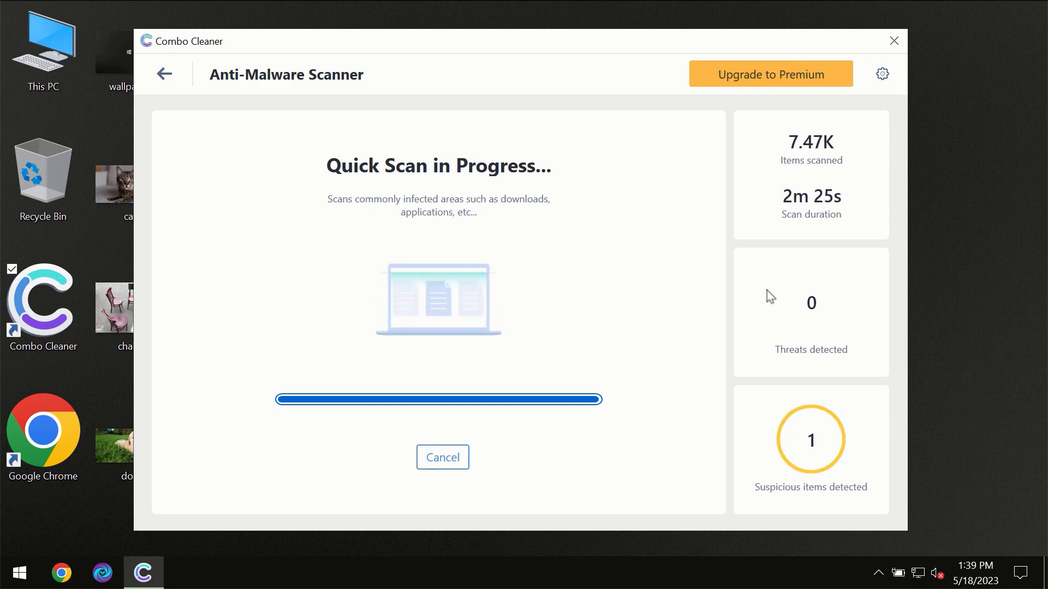
pyautogui.moveTo(751, 240)
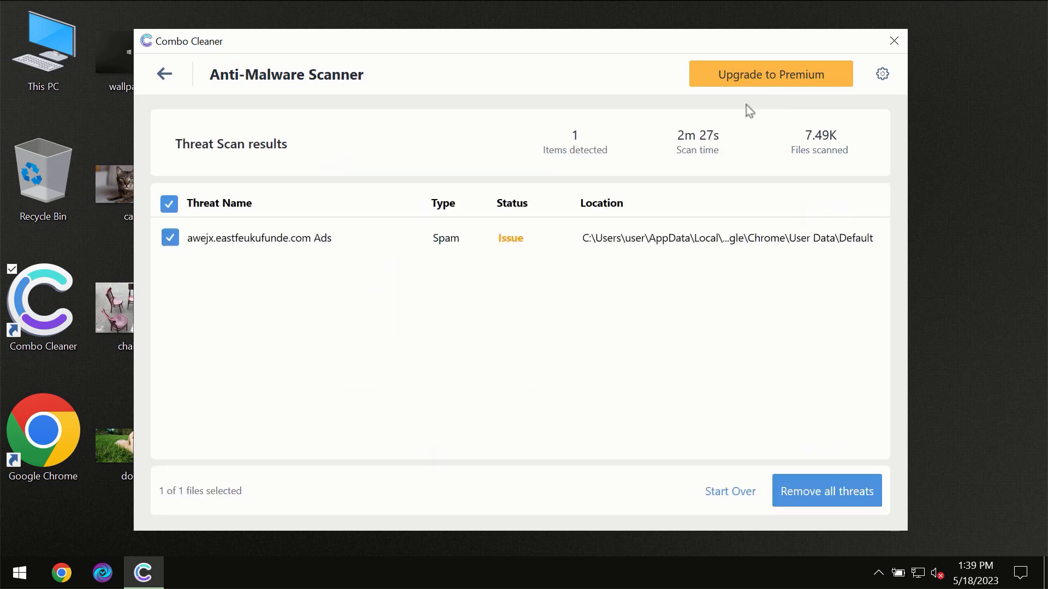
pyautogui.moveTo(755, 79)
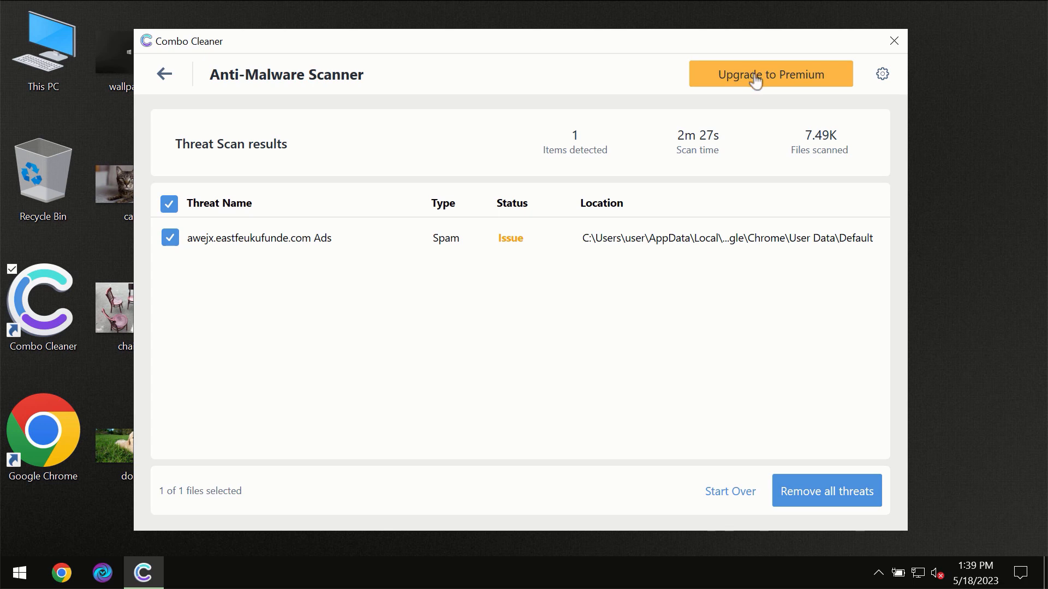
pyautogui.click(769, 73)
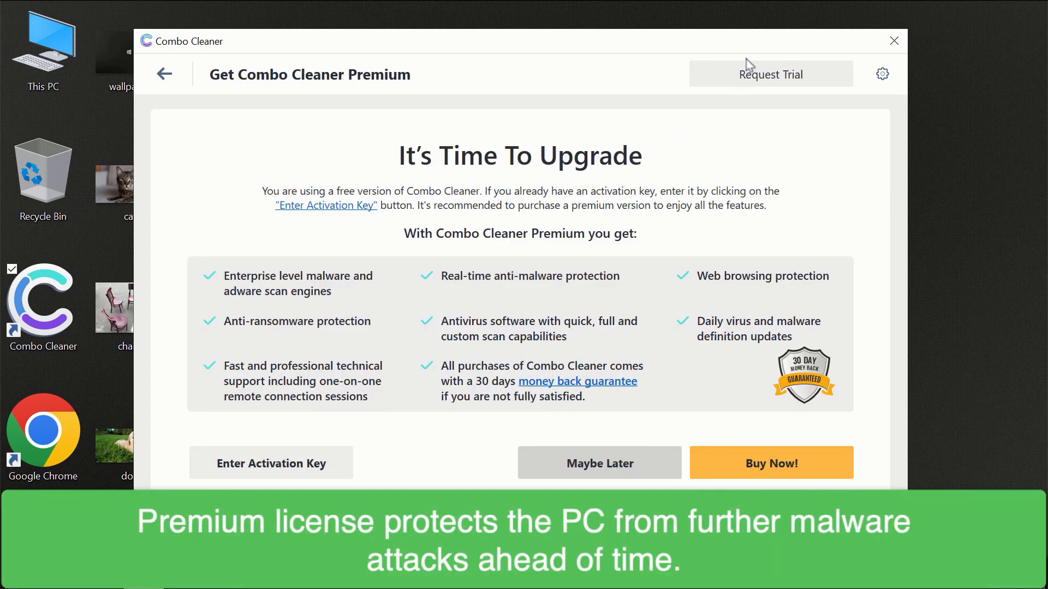